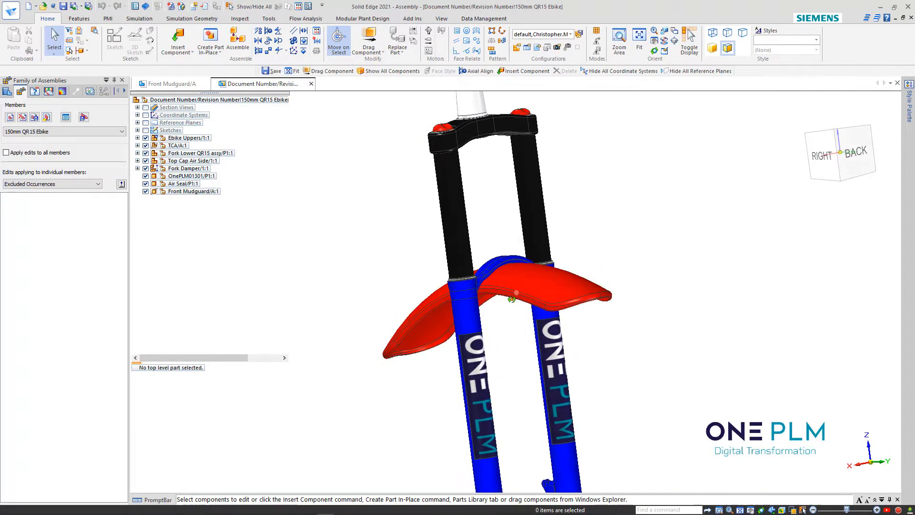
Enable 'Apply edits to all members' for the family and select the Front Mudguard occurrence
left_click(188, 191)
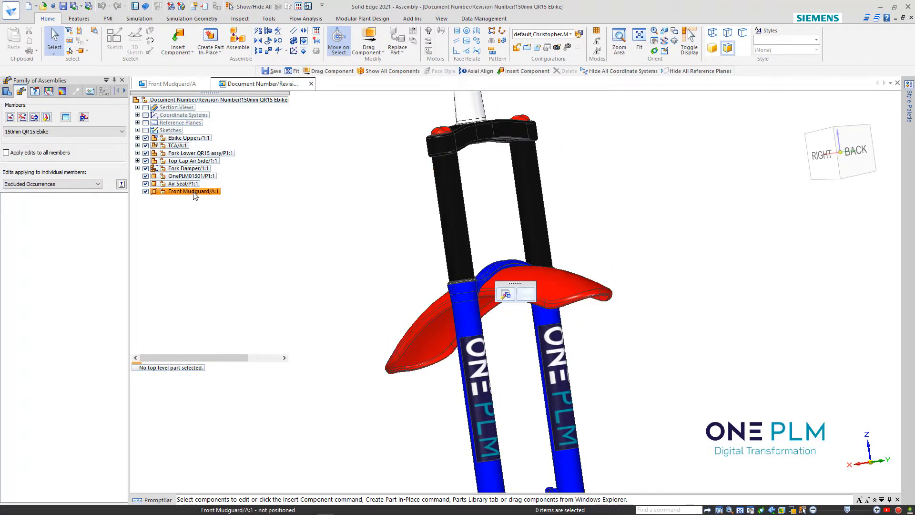
left_click(190, 190)
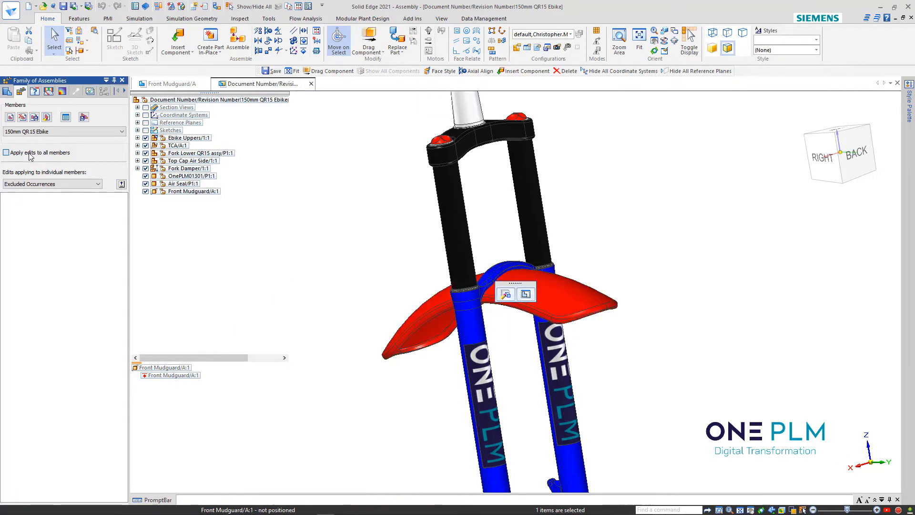
left_click(193, 191)
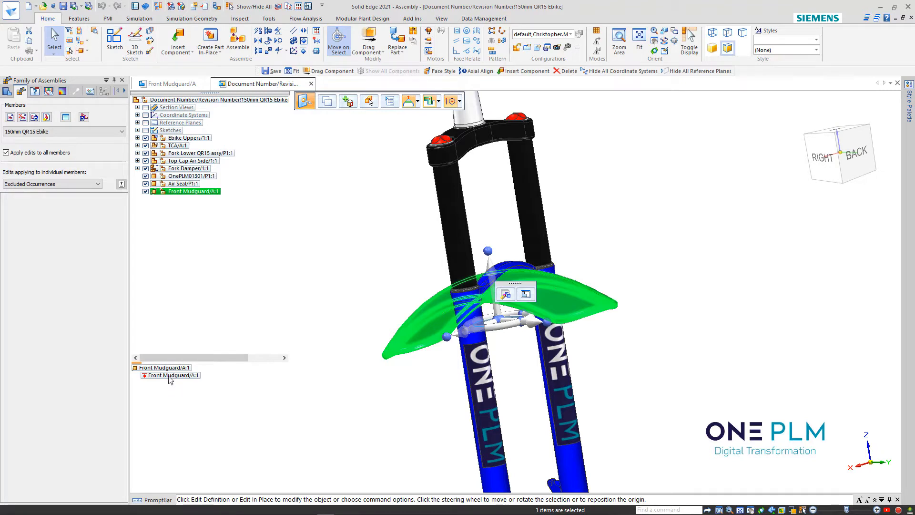
left_click(169, 376)
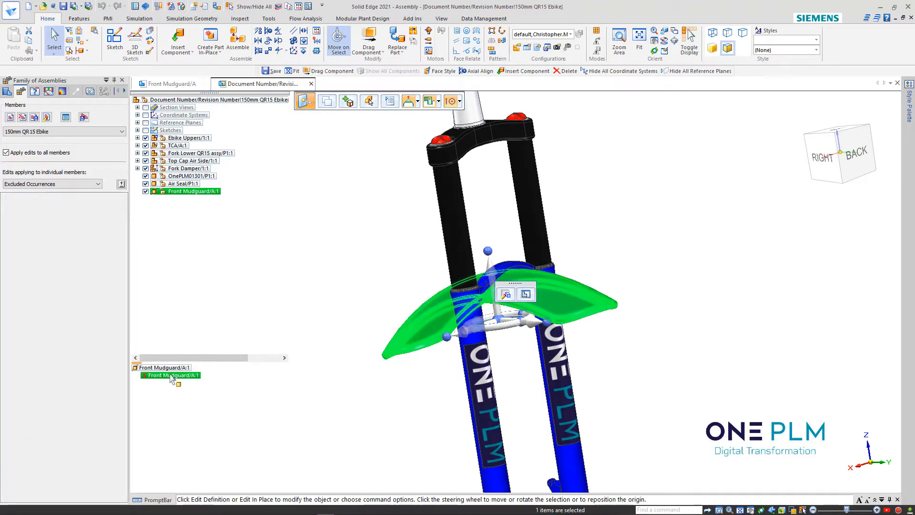
mouse_move(349, 247)
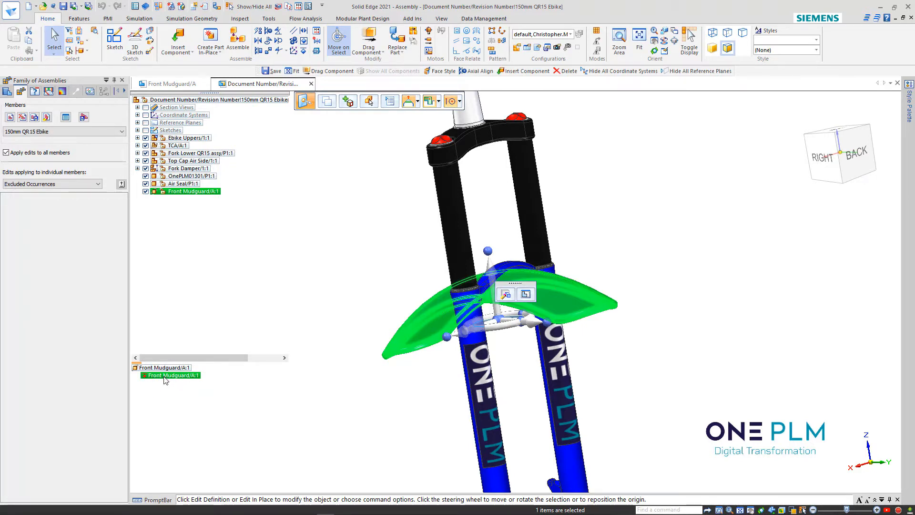
mouse_move(294, 248)
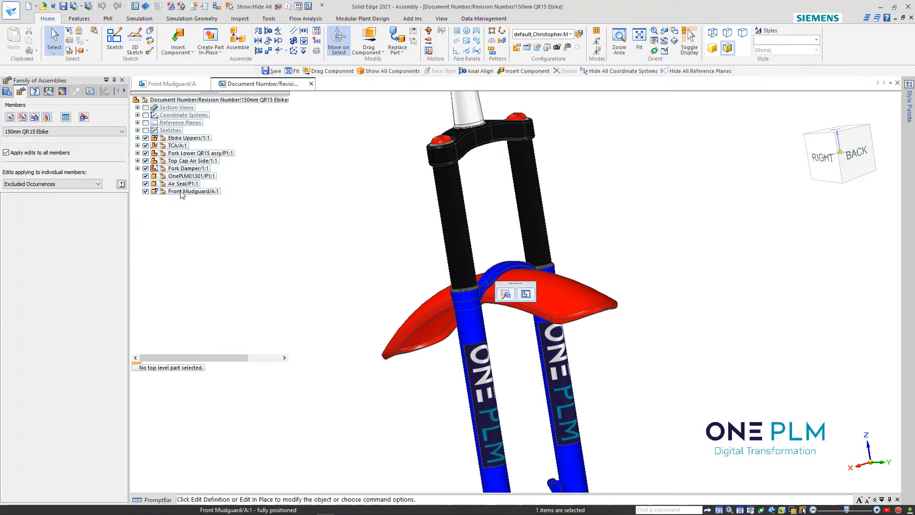
Launch Relationship Assistant with 'Remove relationships on parts in Select Set 1' checked for grounded relationships
left_click(194, 191)
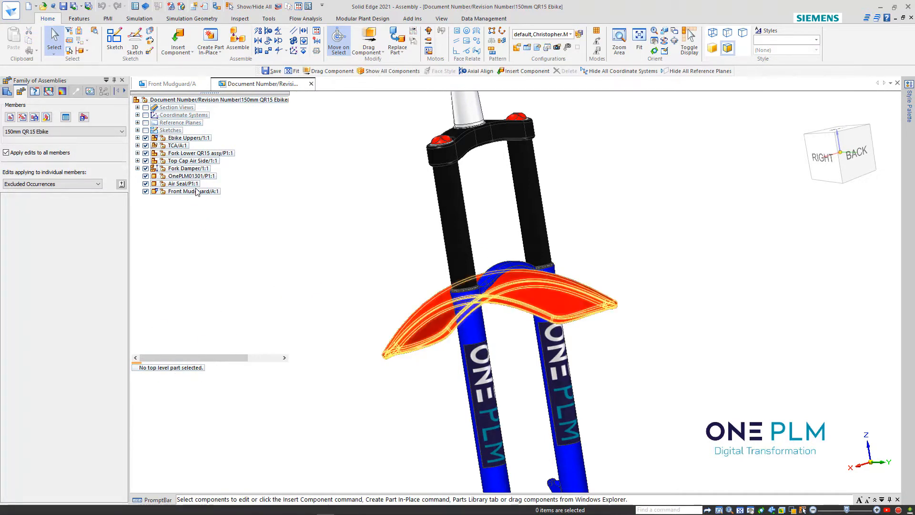
left_click(193, 190)
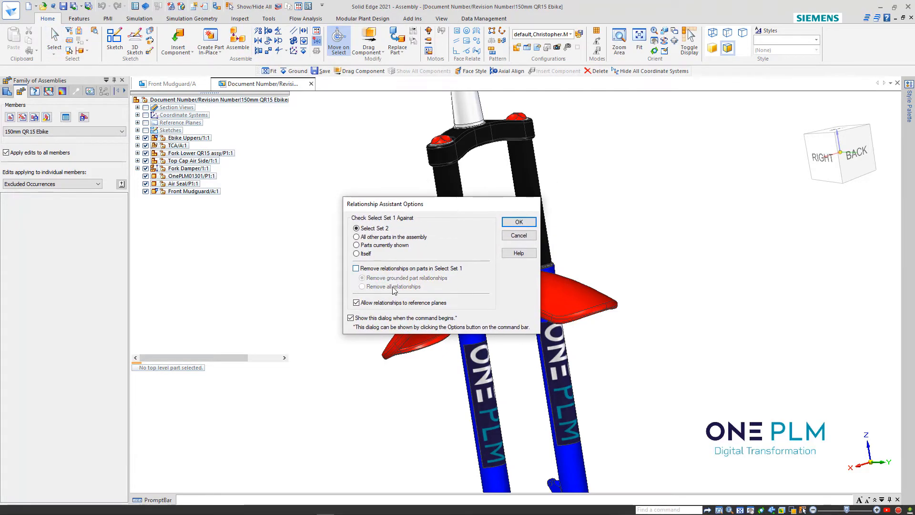
mouse_move(381, 272)
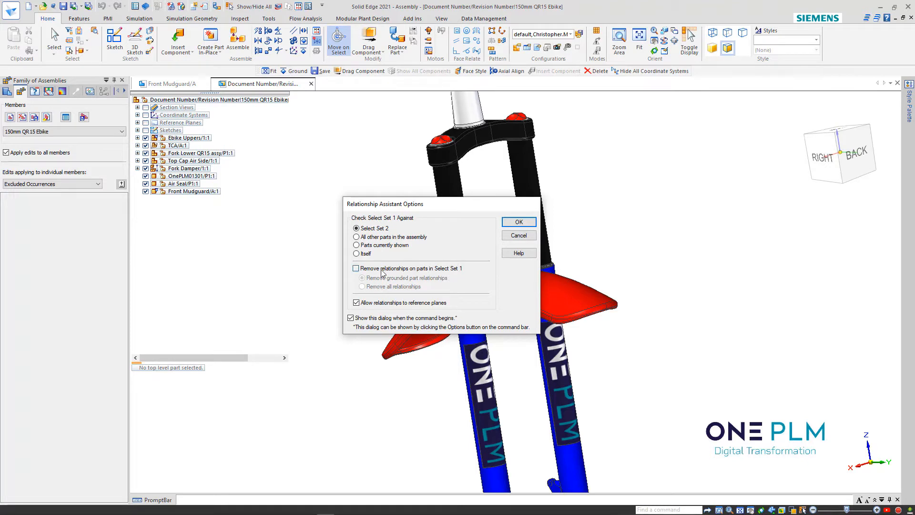
left_click(356, 268)
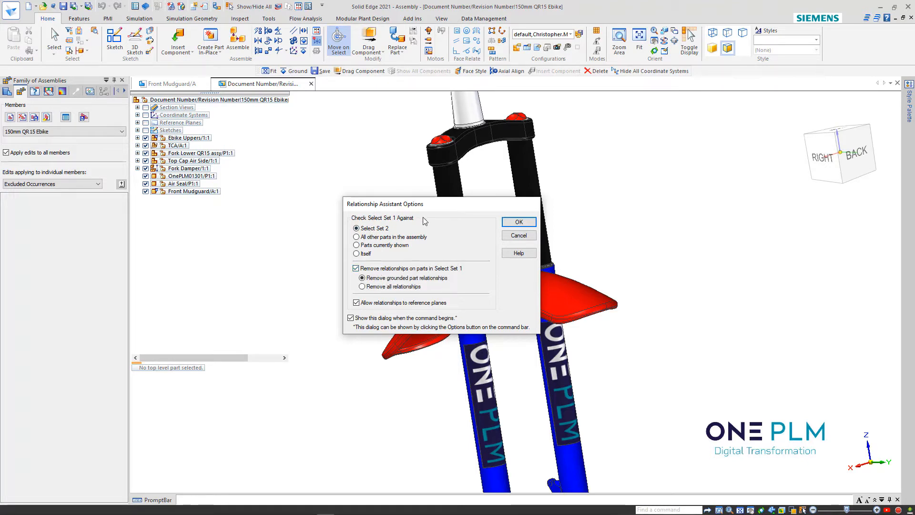
mouse_move(466, 209)
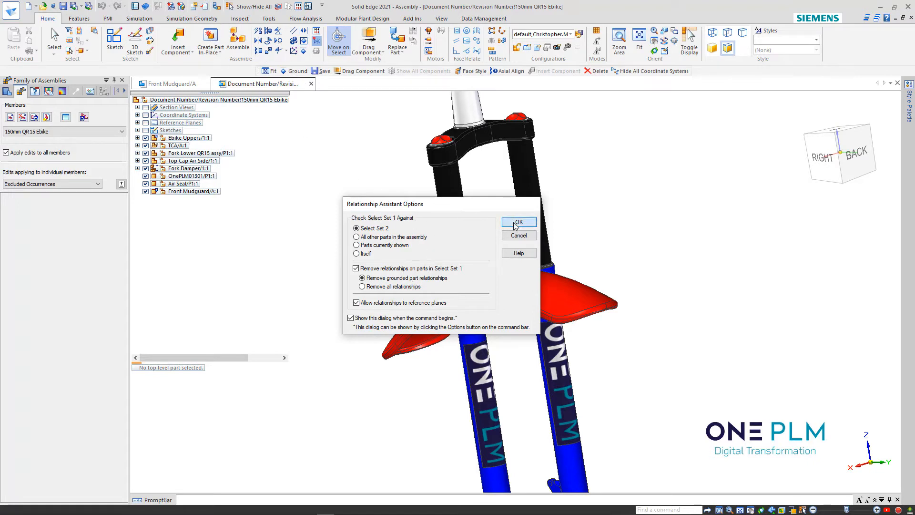
Confirm the options and toggle the mate and connect relationship types in the settings
left_click(518, 222)
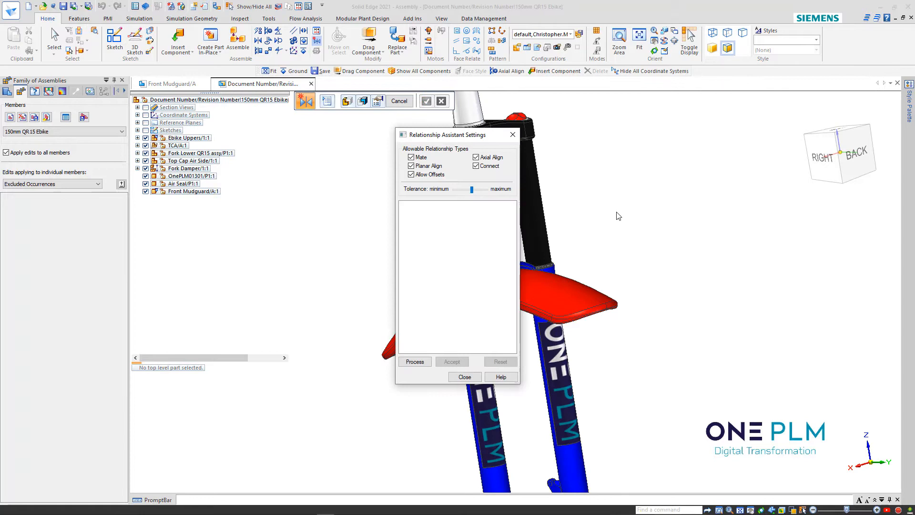
left_click(412, 157)
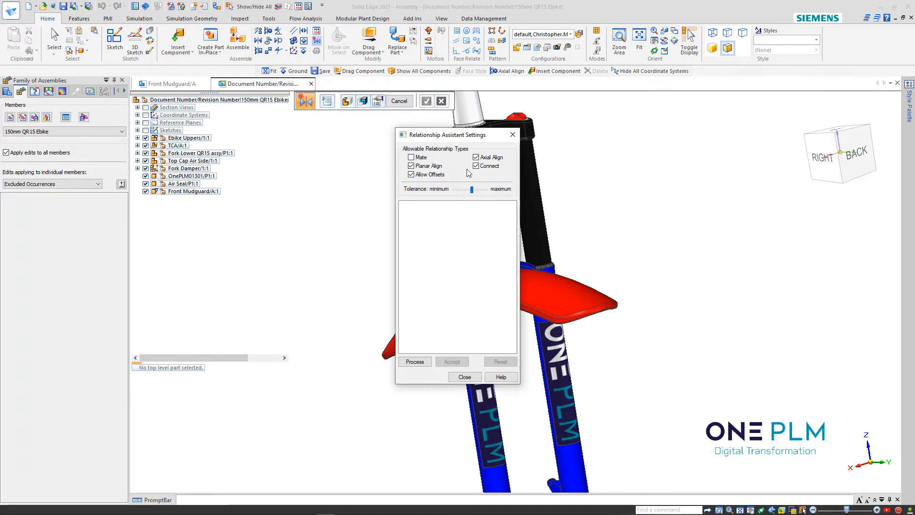
left_click(477, 166)
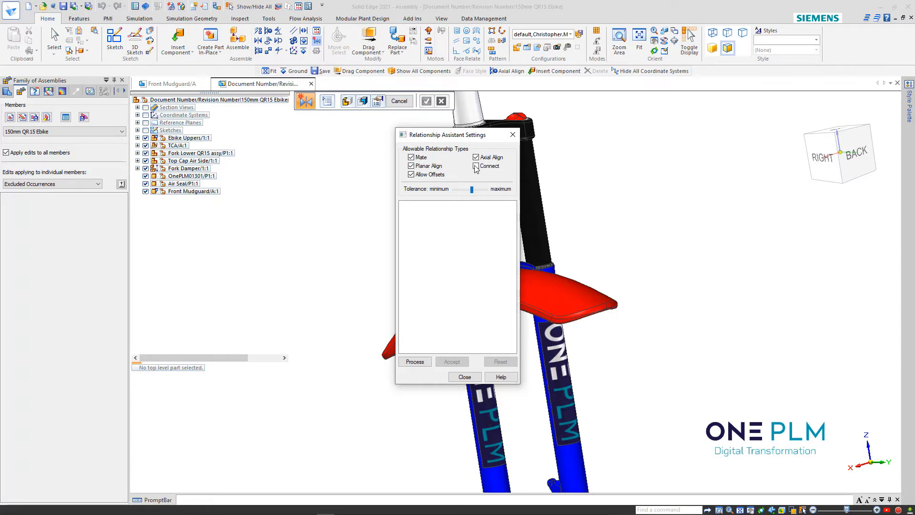
left_click(477, 166)
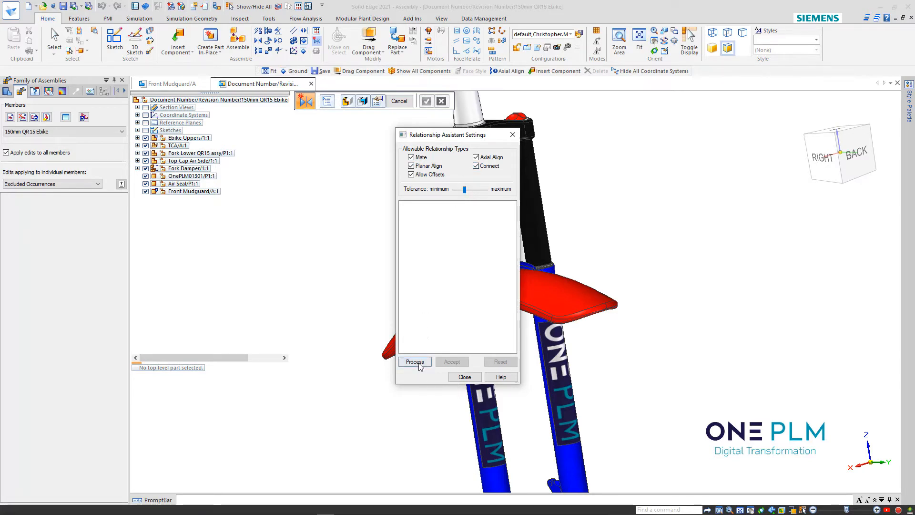
Process the relationship search twice, dismissing the no-additional-relationships message each time
left_click(415, 362)
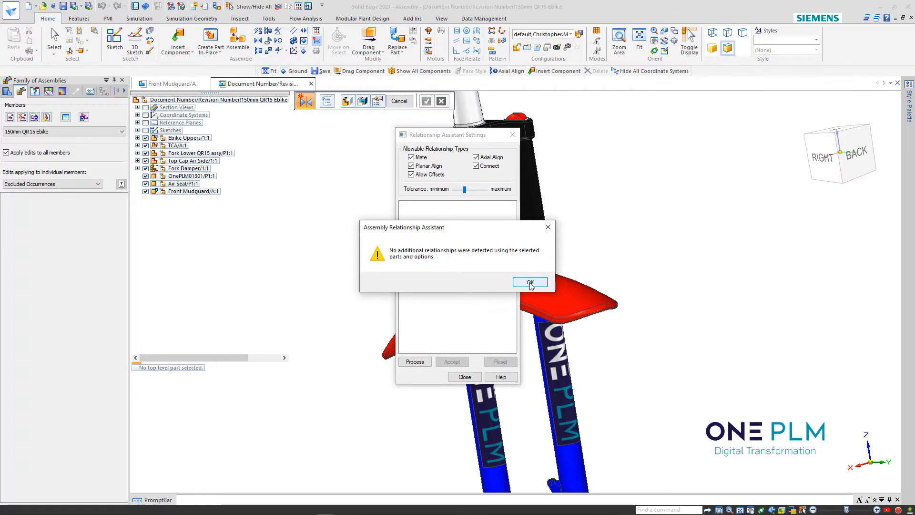
left_click(529, 283)
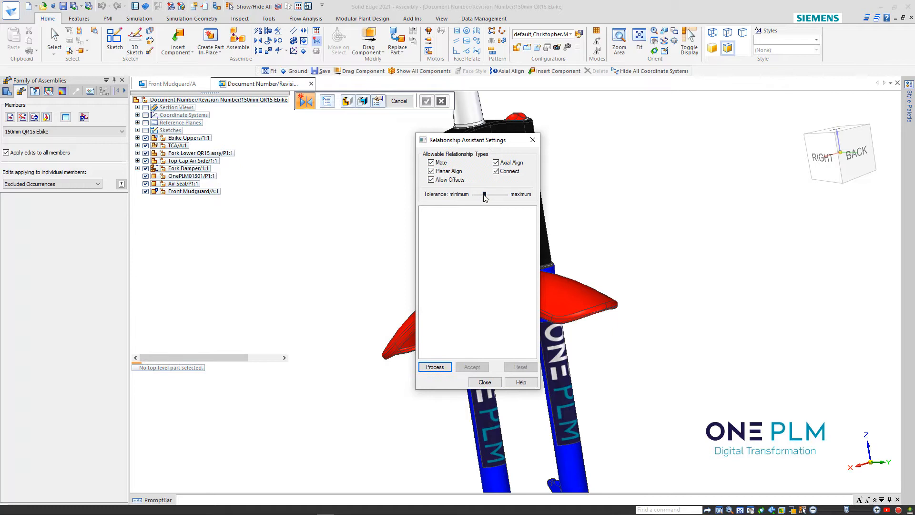
left_click(435, 367)
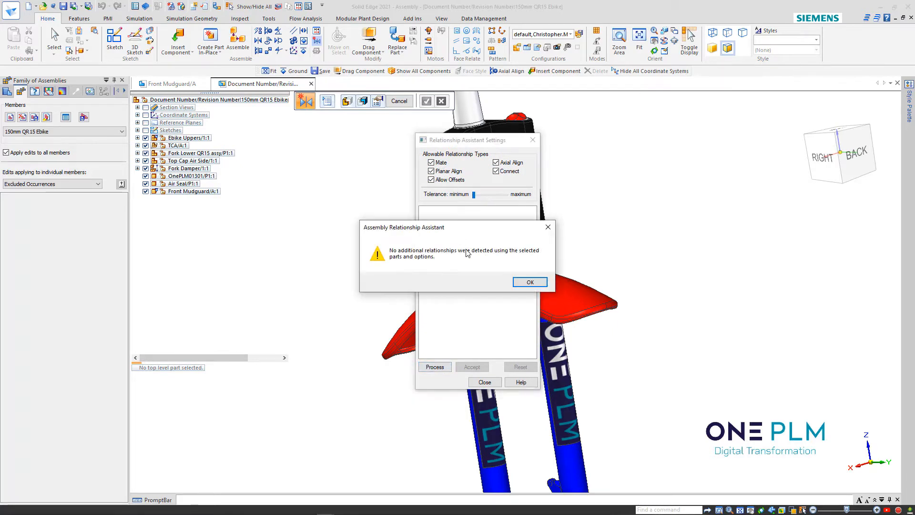
left_click(530, 283)
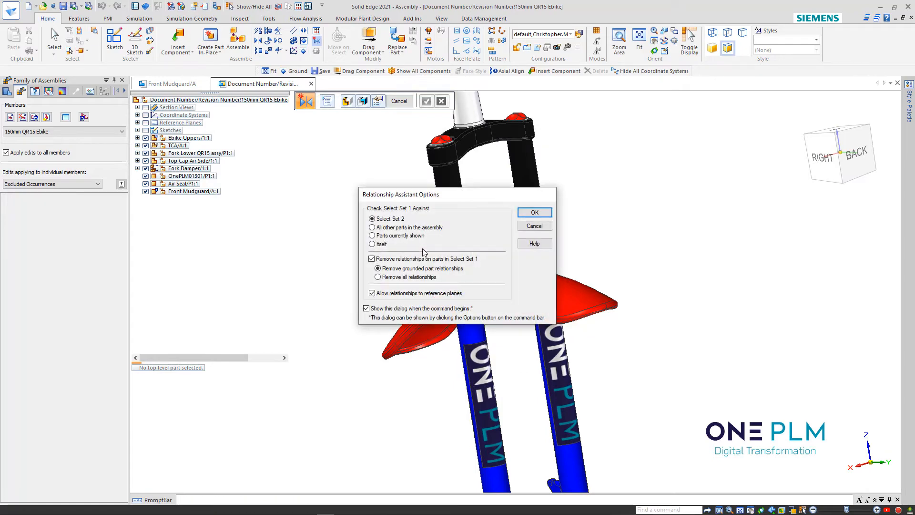
Process the mudguard with 'Remove all relationships' set, deleting its existing relationships when none are found
left_click(372, 277)
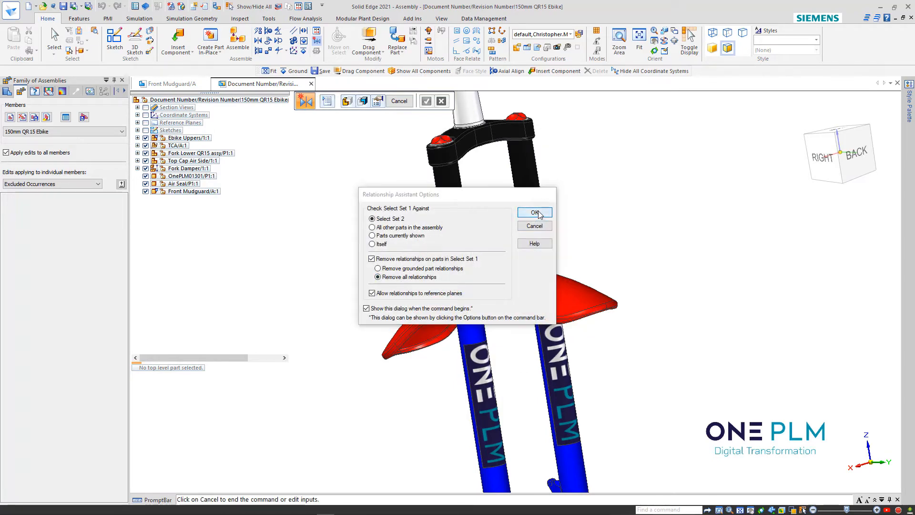
left_click(533, 211)
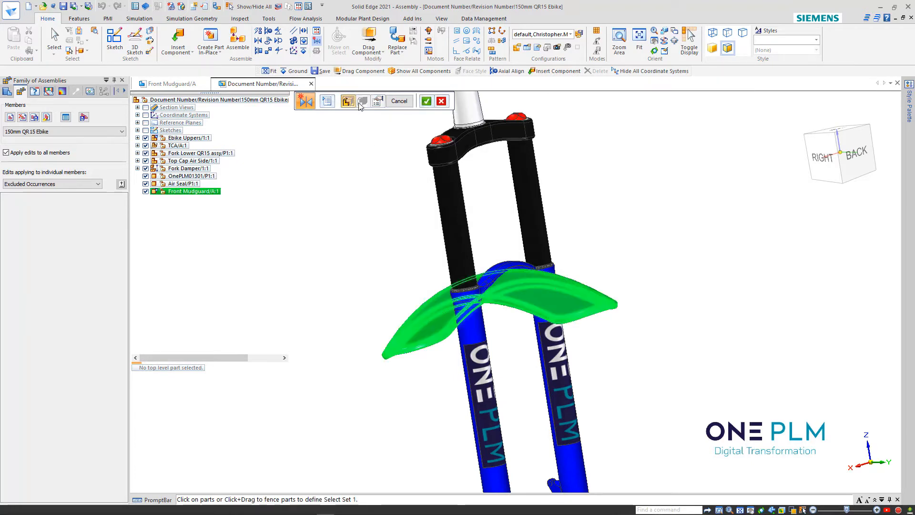
left_click(426, 101)
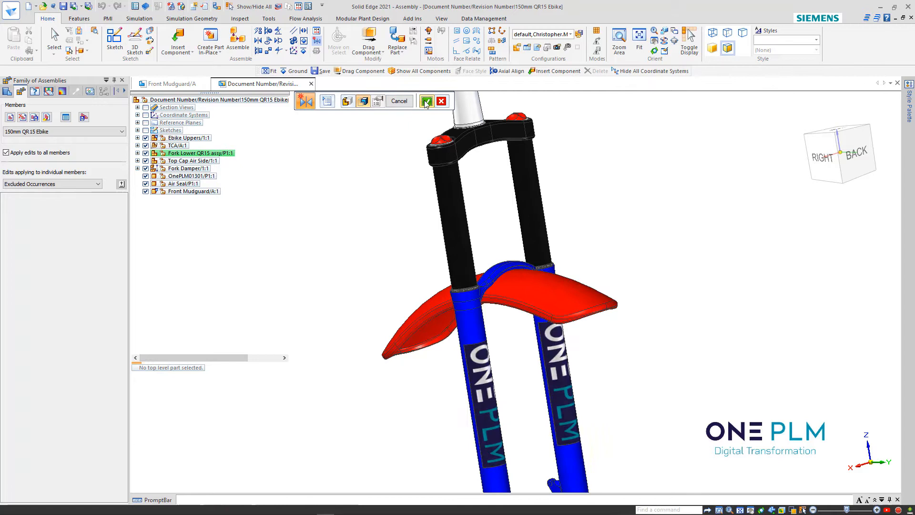
left_click(426, 101)
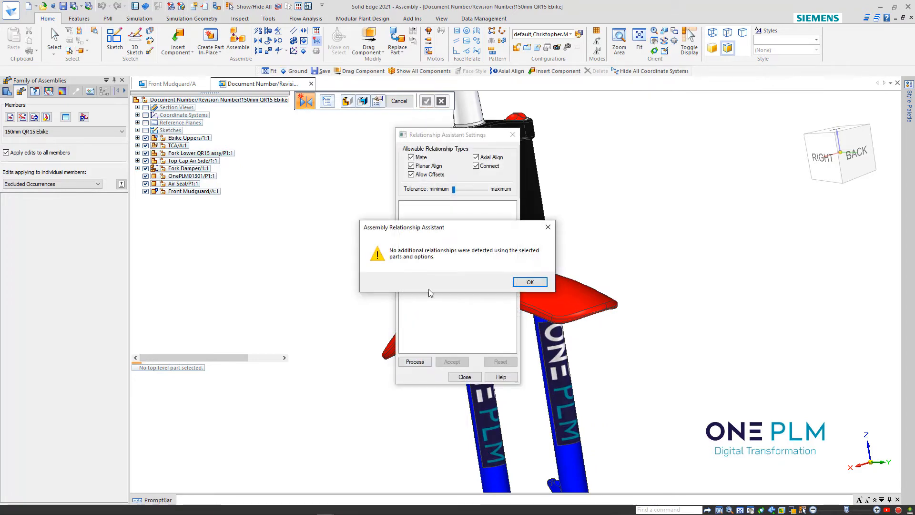
left_click(530, 282)
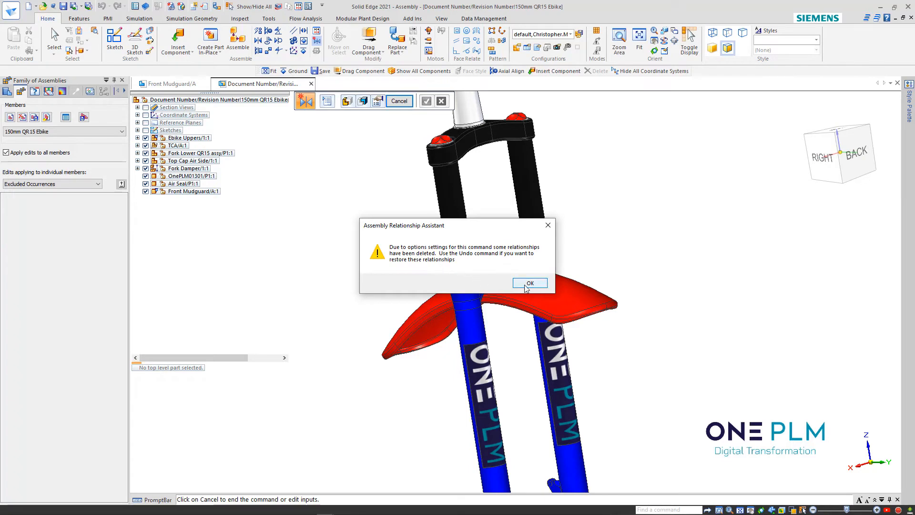
left_click(530, 283)
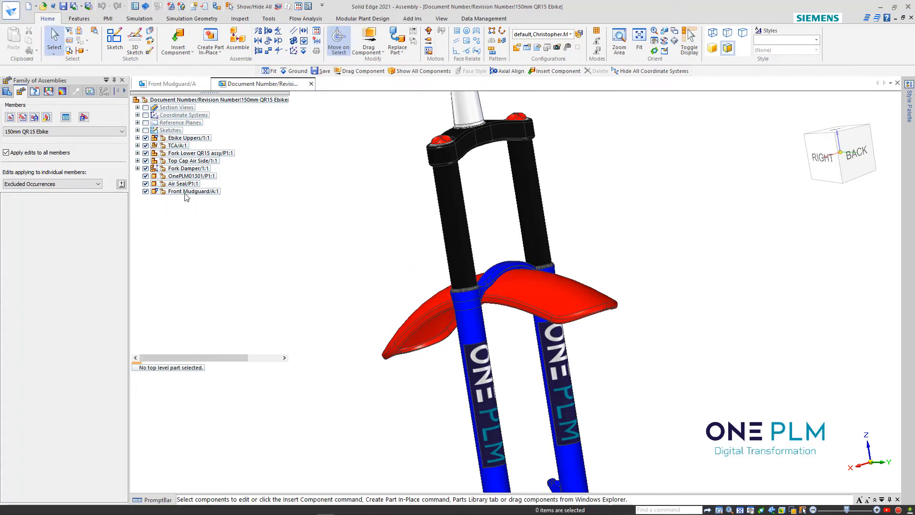
Restart Relationship Assistant from the Front Mudguard's context menu, keeping Select Set 2 and remove-all options
left_click(193, 191)
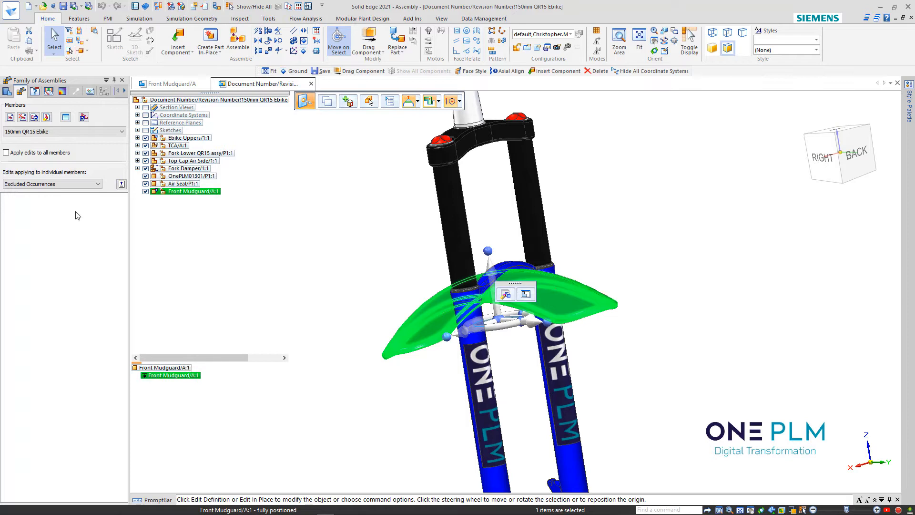
left_click(6, 153)
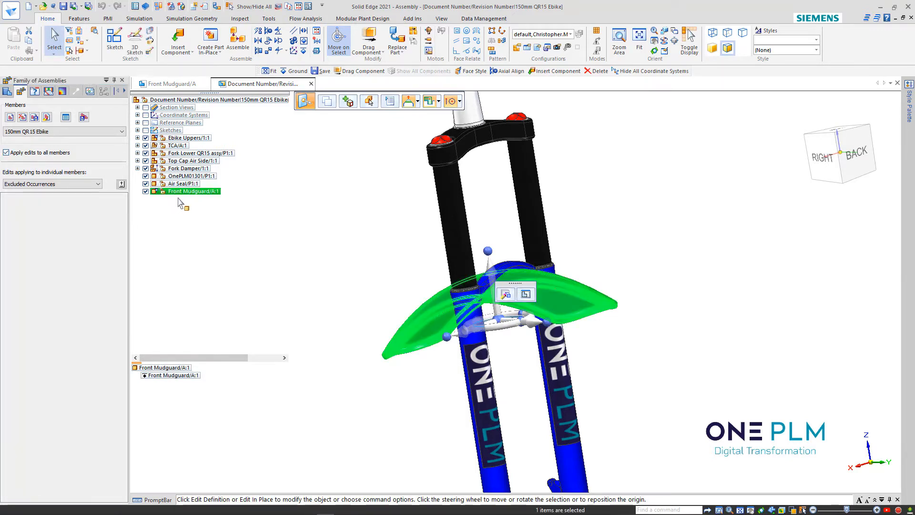
right_click(170, 375)
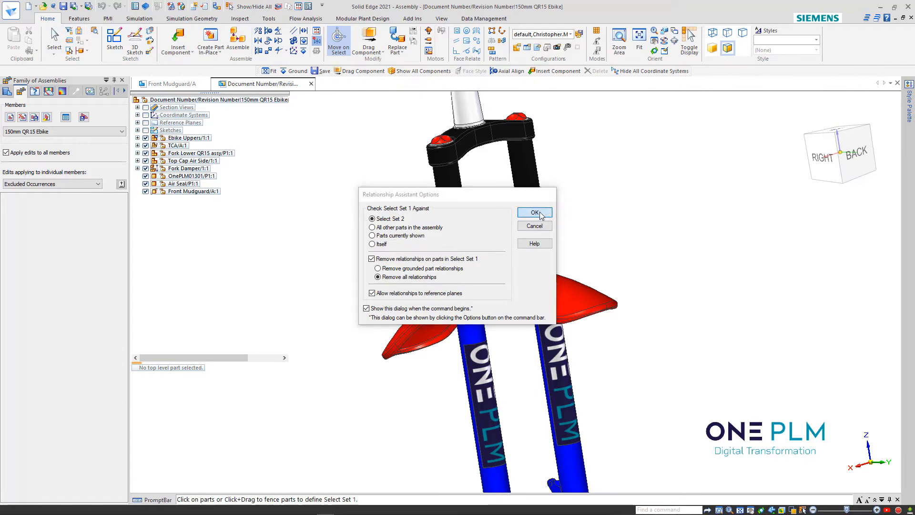
left_click(533, 212)
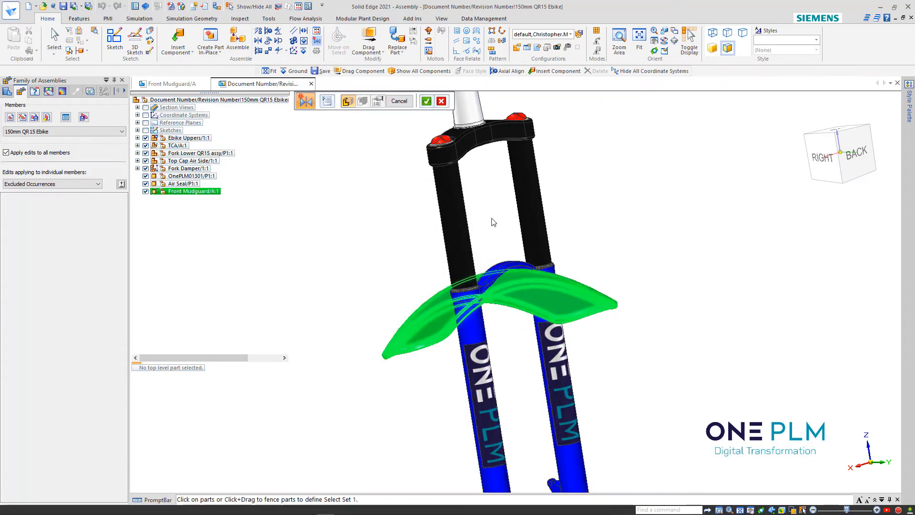
Process the mudguard against the fork lower, accept the three detected mates and finish the command
left_click(362, 100)
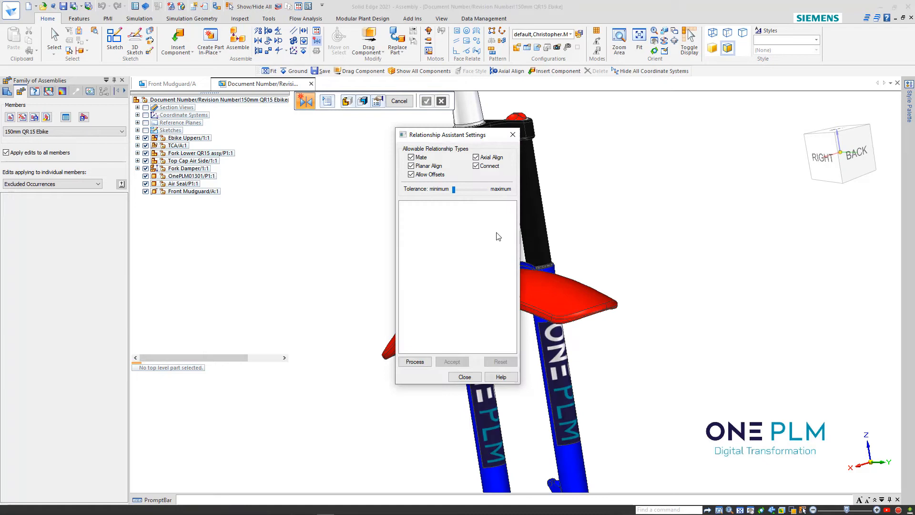
left_click(415, 362)
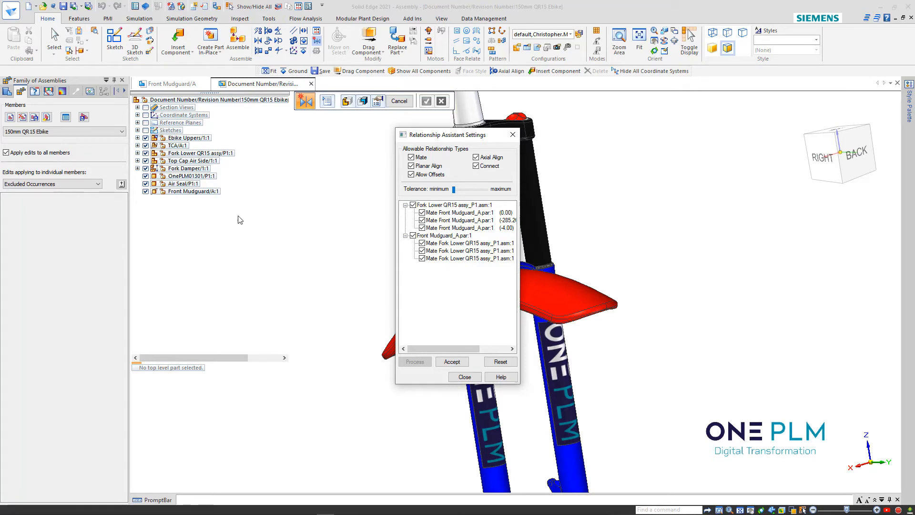
mouse_move(269, 257)
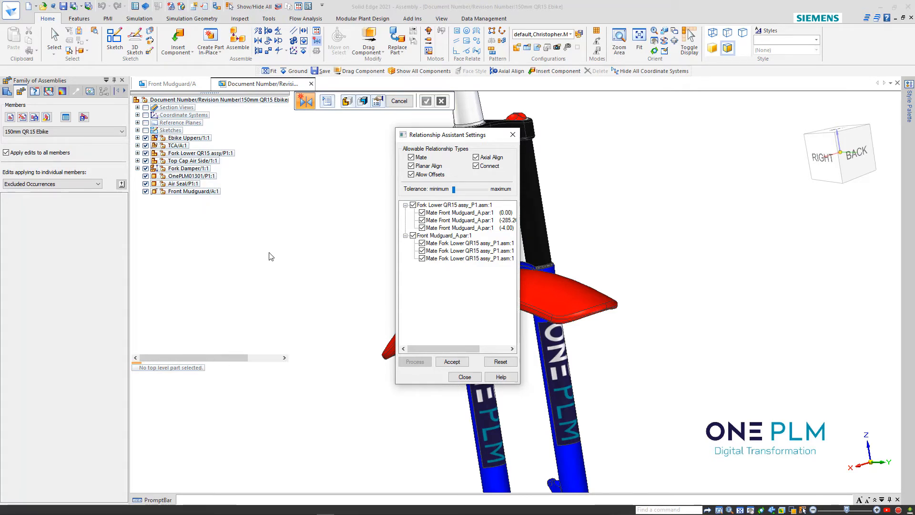
mouse_move(323, 206)
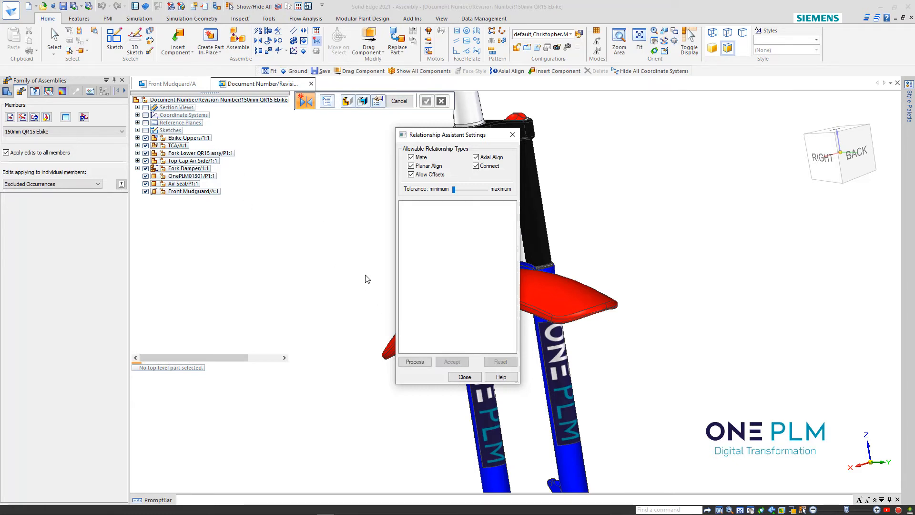
left_click(464, 377)
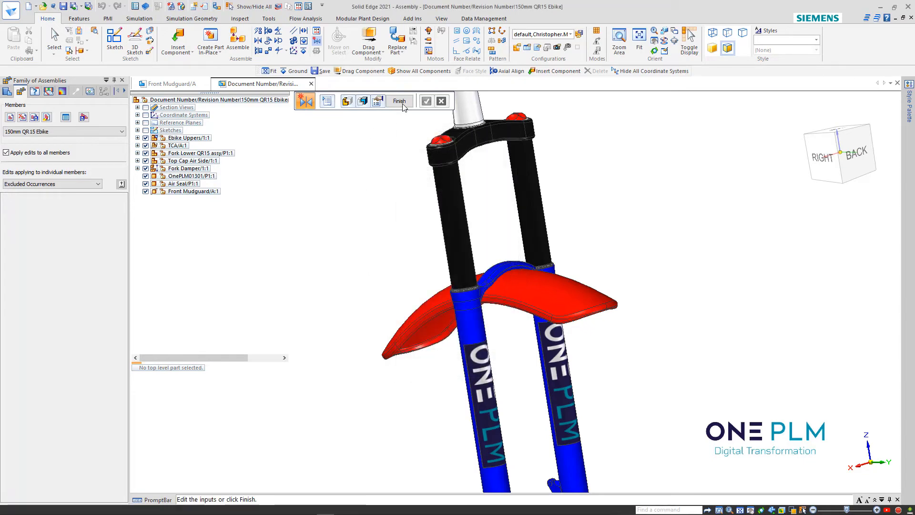
left_click(400, 101)
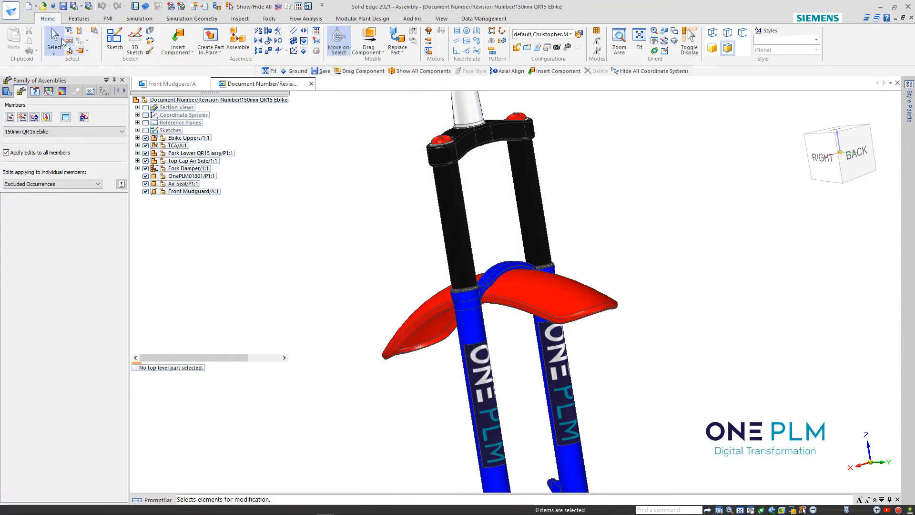
Inspect the three mudguard mates under Front Mudguard, then under the Fork Lowers QR15 Casting in PathFinder
left_click(193, 192)
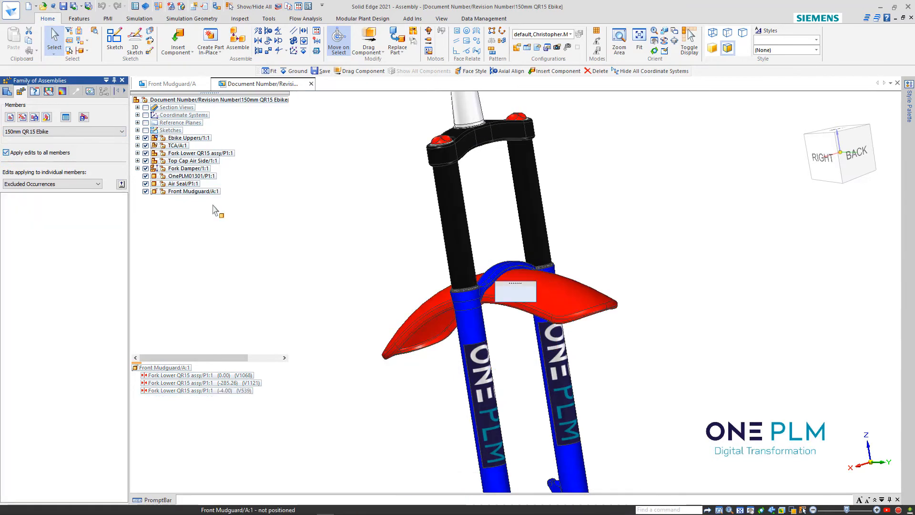
left_click(192, 191)
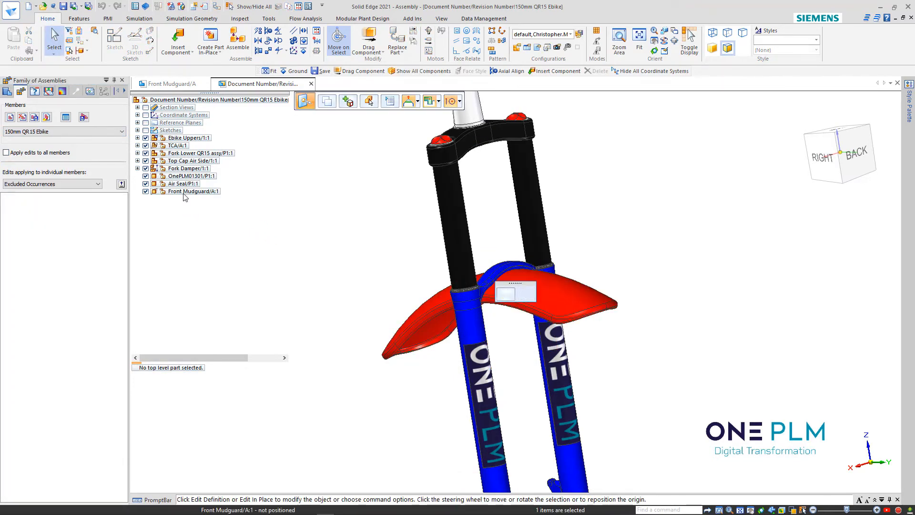
left_click(192, 190)
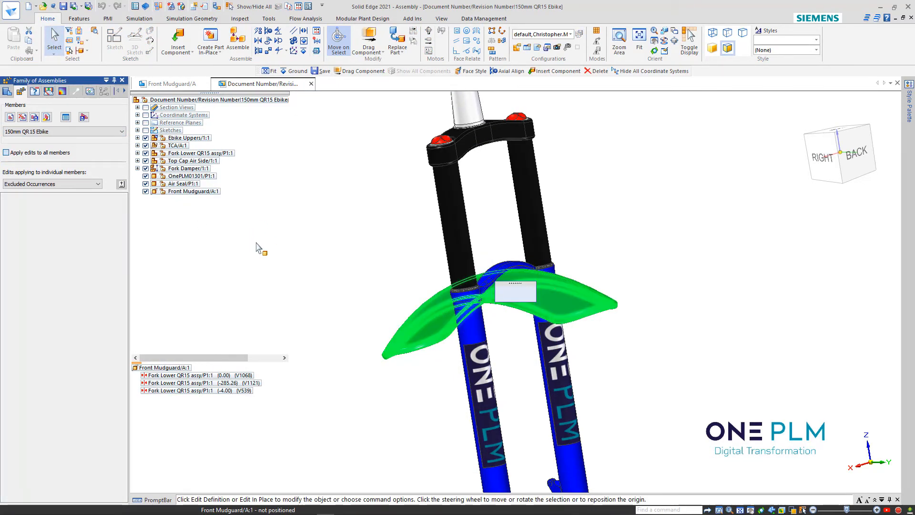
left_click(198, 191)
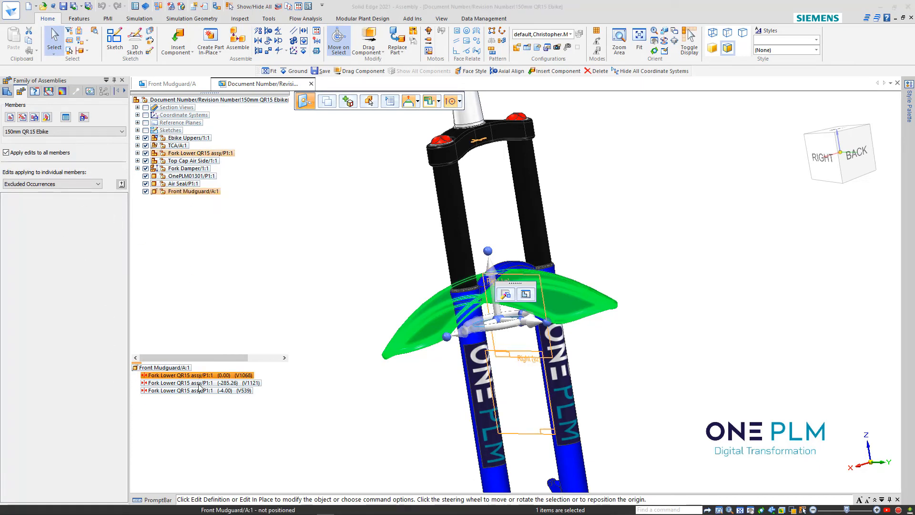
left_click(198, 382)
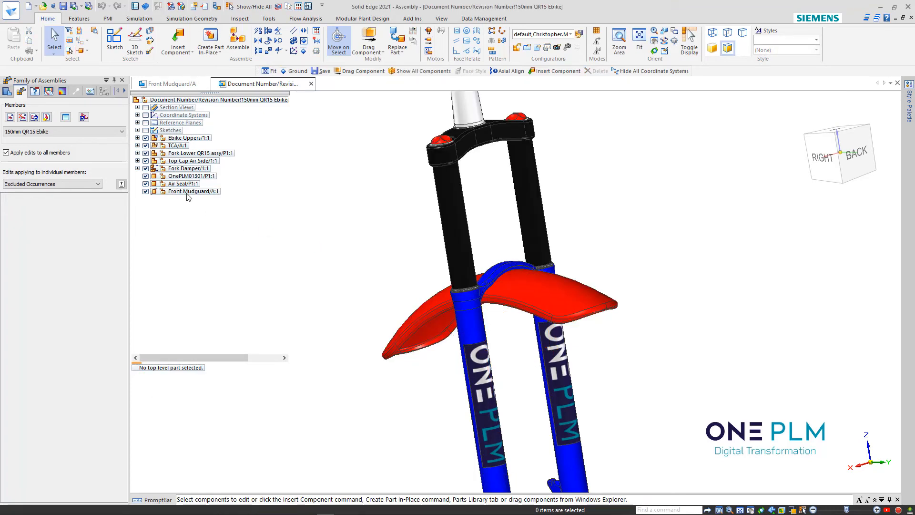
left_click(198, 153)
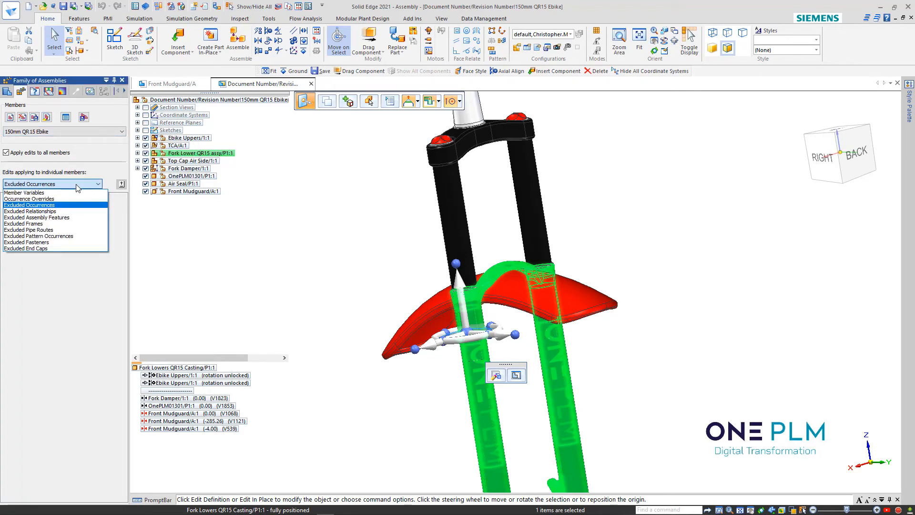
Show Occurrence Overrides in the 'Edits applying to individual members' list
left_click(30, 199)
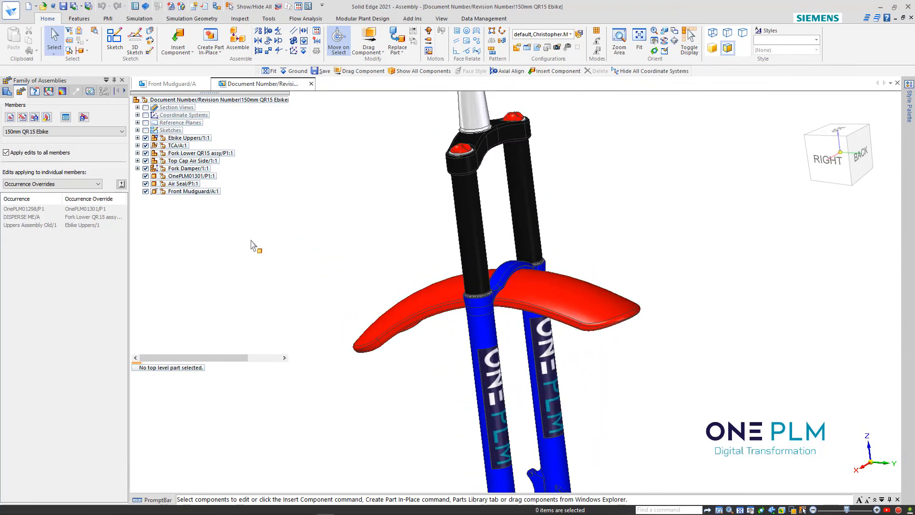
mouse_move(360, 217)
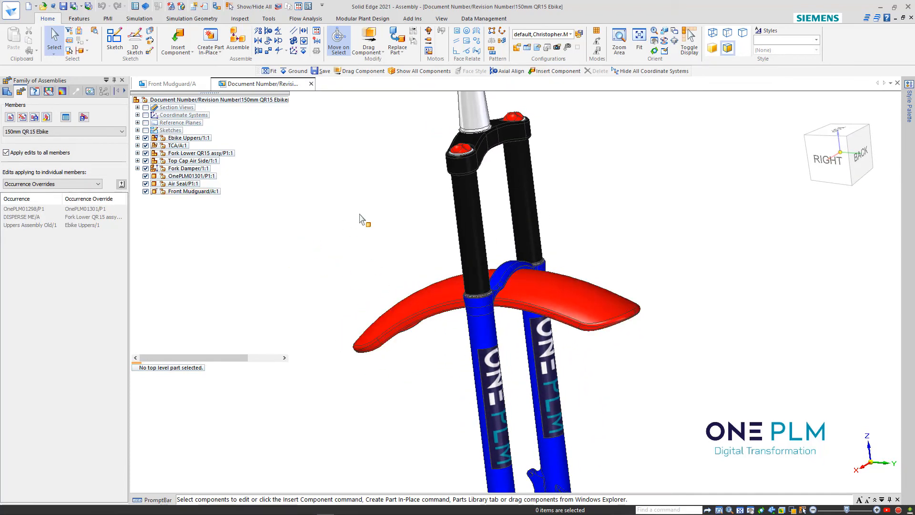
mouse_move(374, 212)
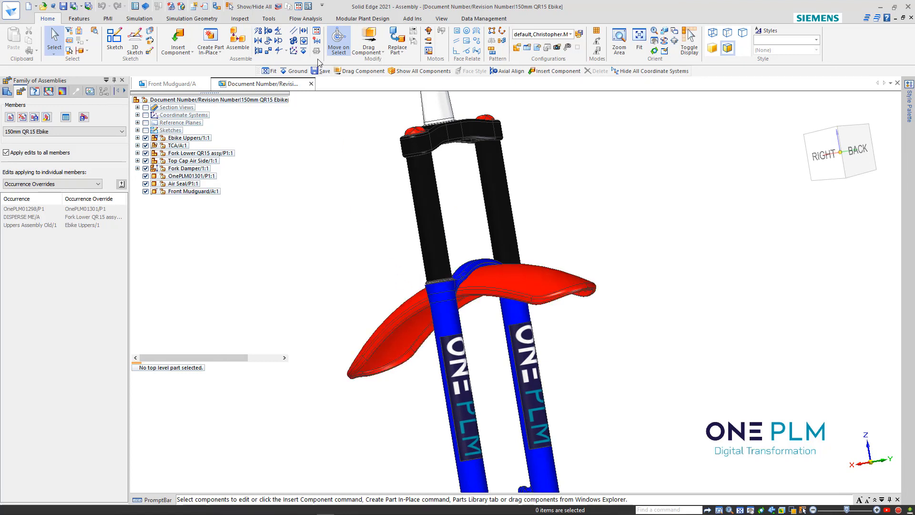
mouse_move(344, 219)
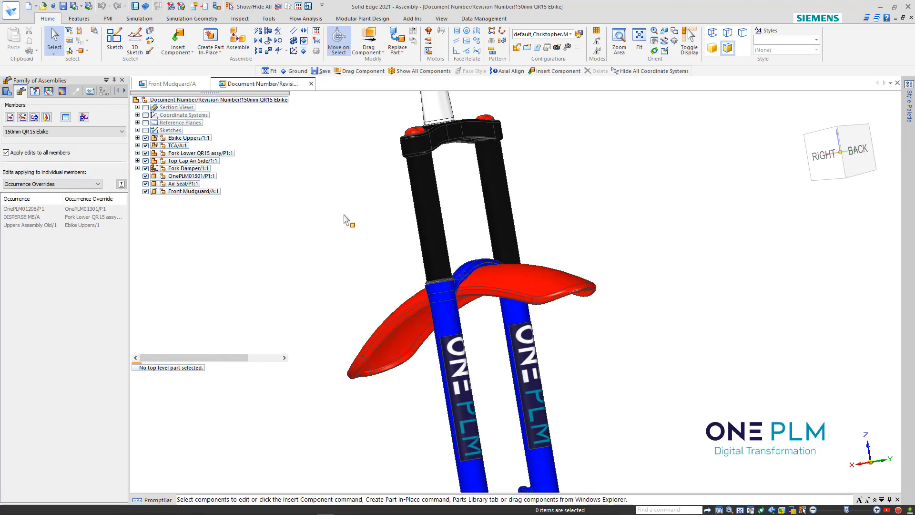